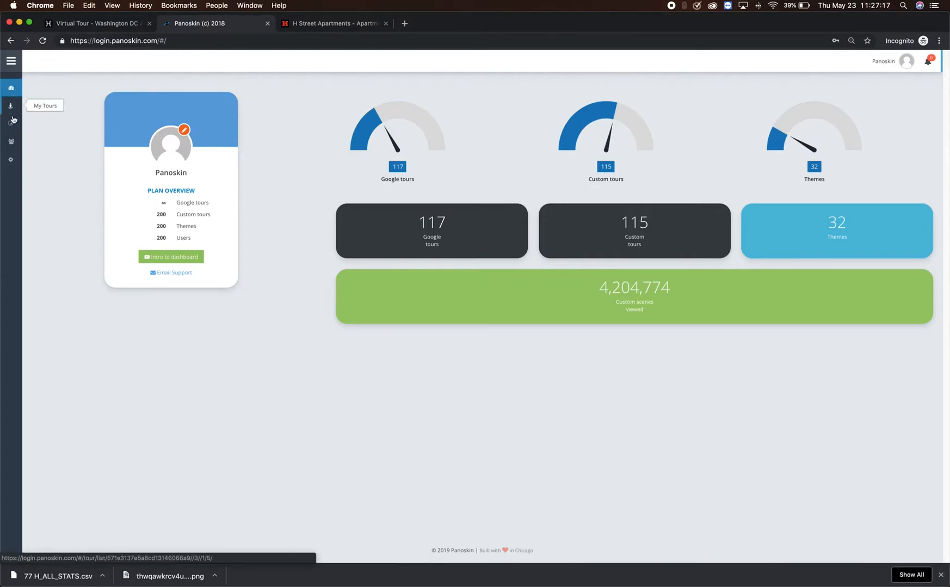
mouse_move(11, 154)
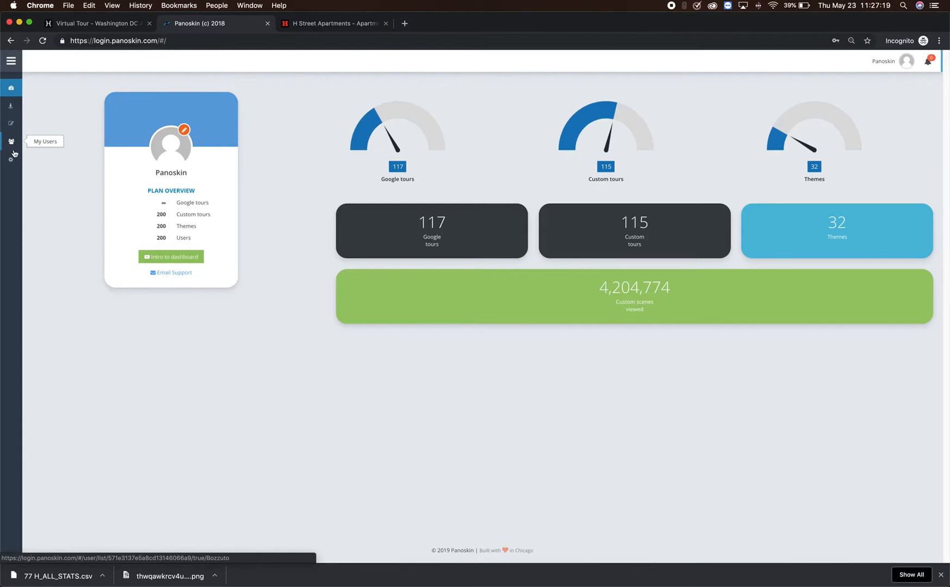
mouse_move(26, 64)
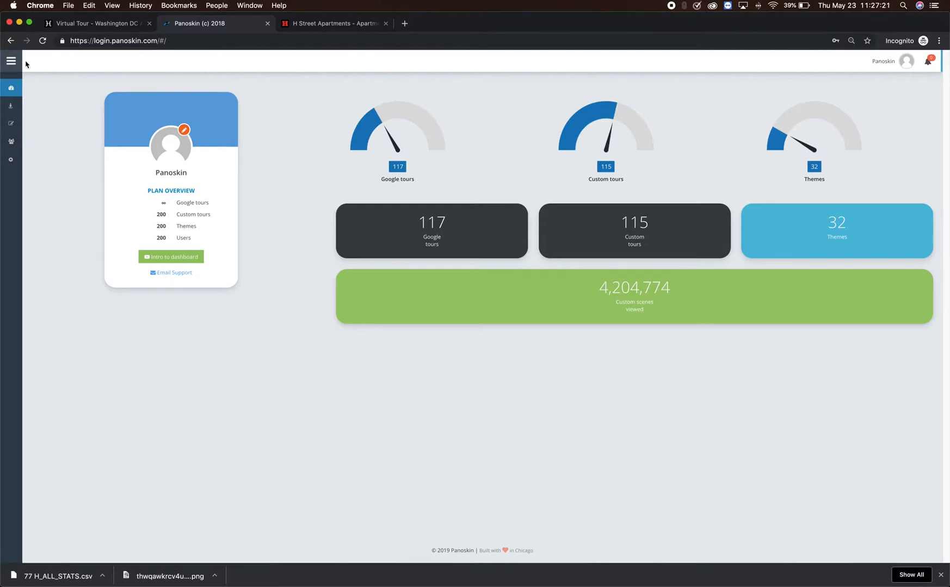
- Navigate via the expanded sidebar to My Tours, Account Settings, then the My Users list
left_click(11, 61)
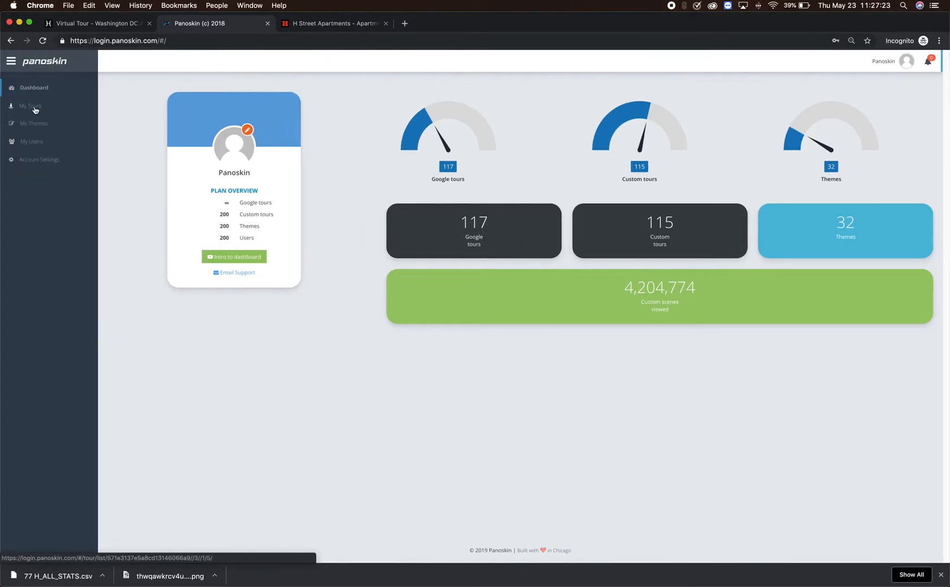
left_click(30, 106)
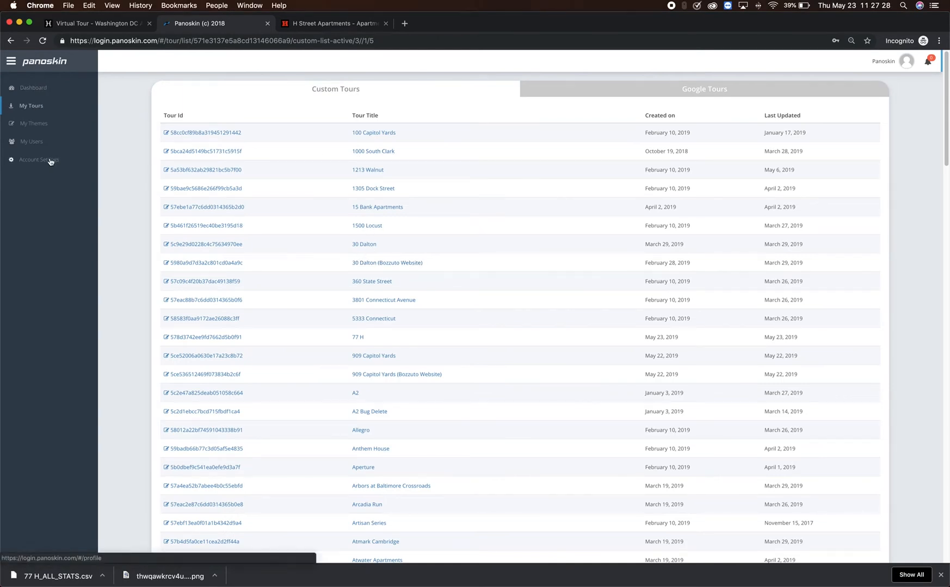
left_click(41, 159)
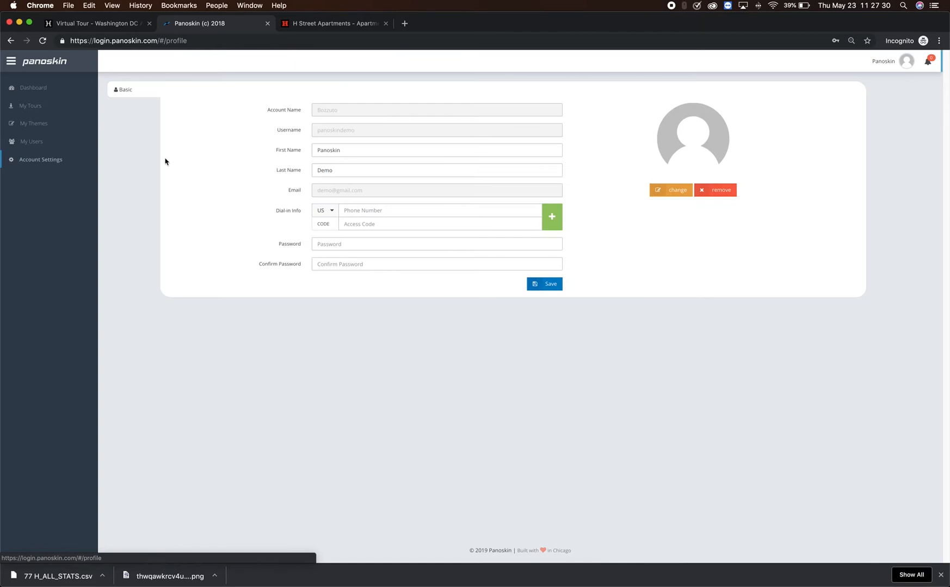
mouse_move(272, 271)
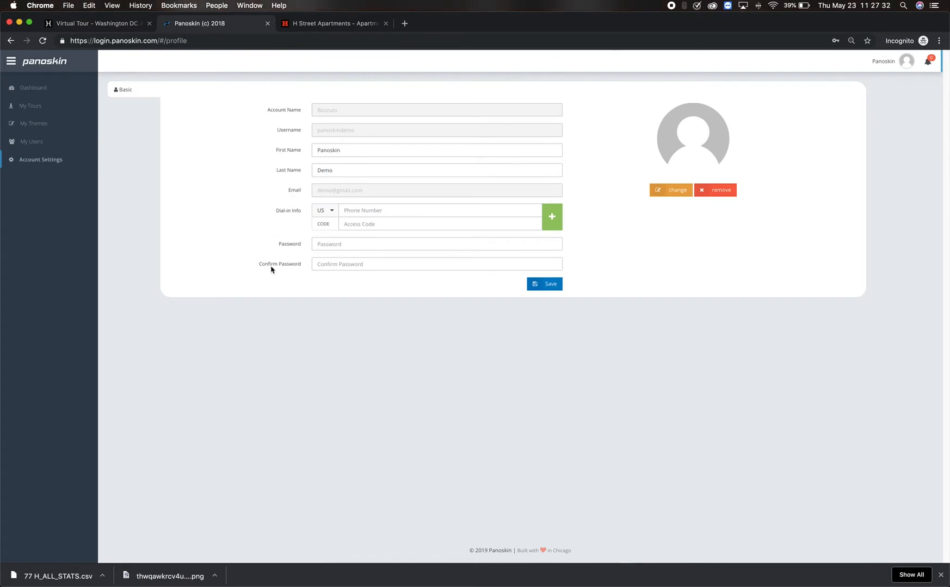
mouse_move(34, 143)
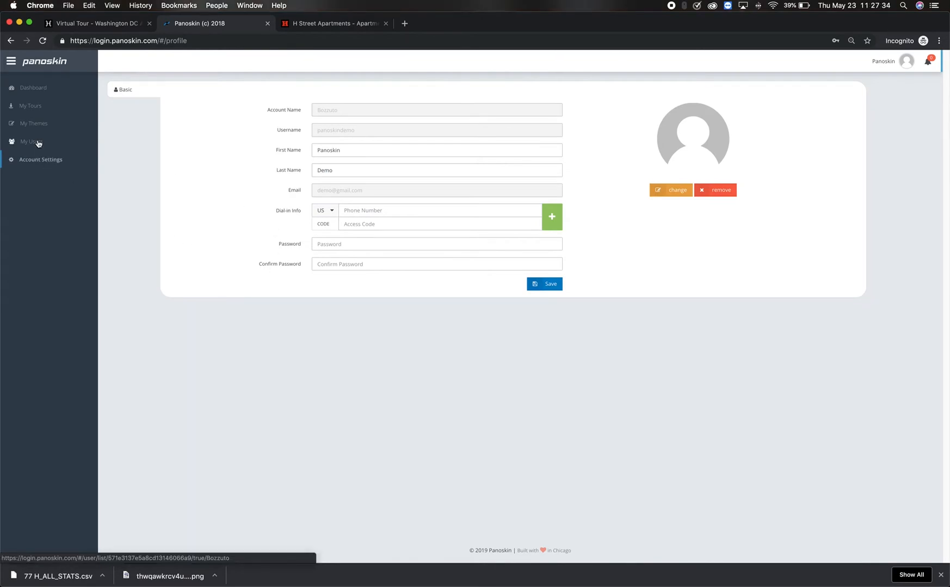
left_click(28, 142)
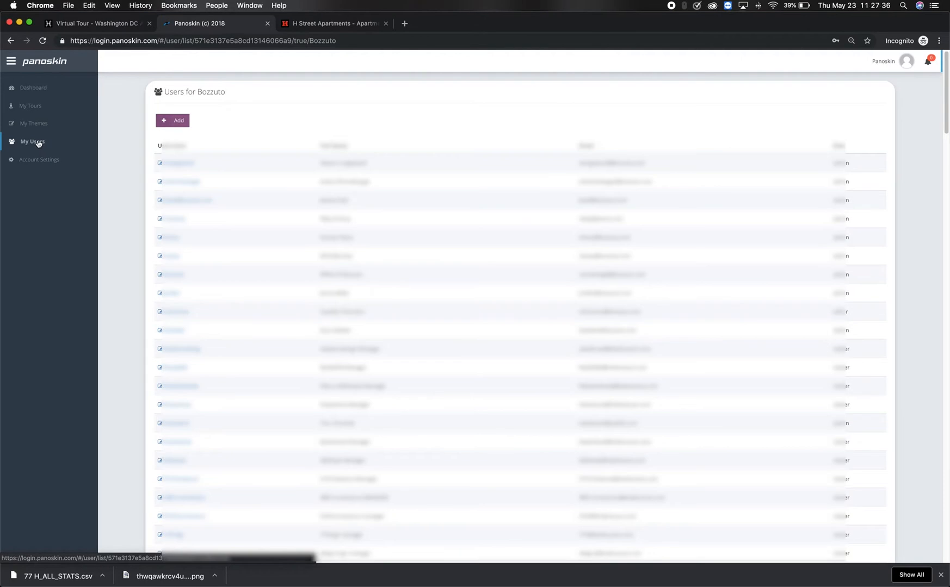
scroll("down", 3)
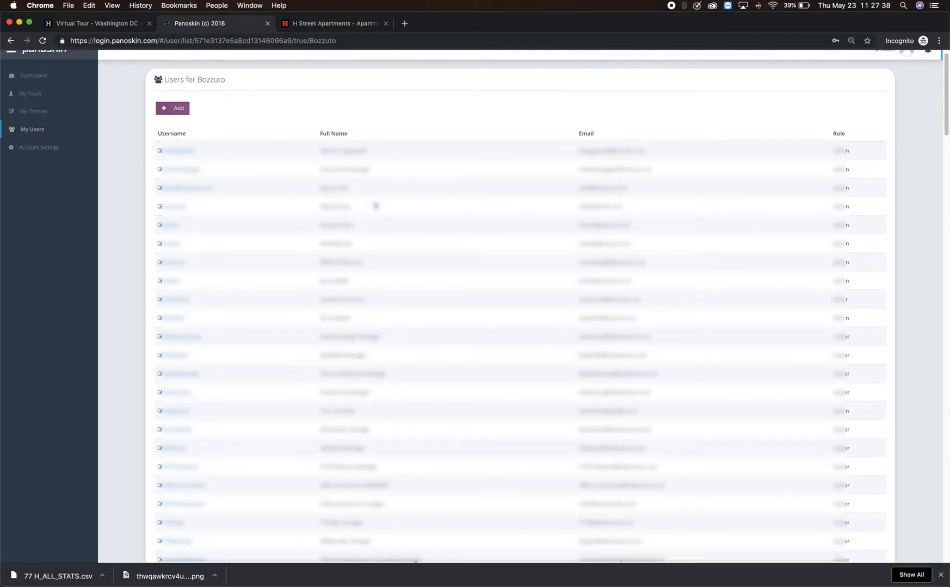
- Start adding a user and show the Role choices Admin, Editor and Viewer
left_click(171, 108)
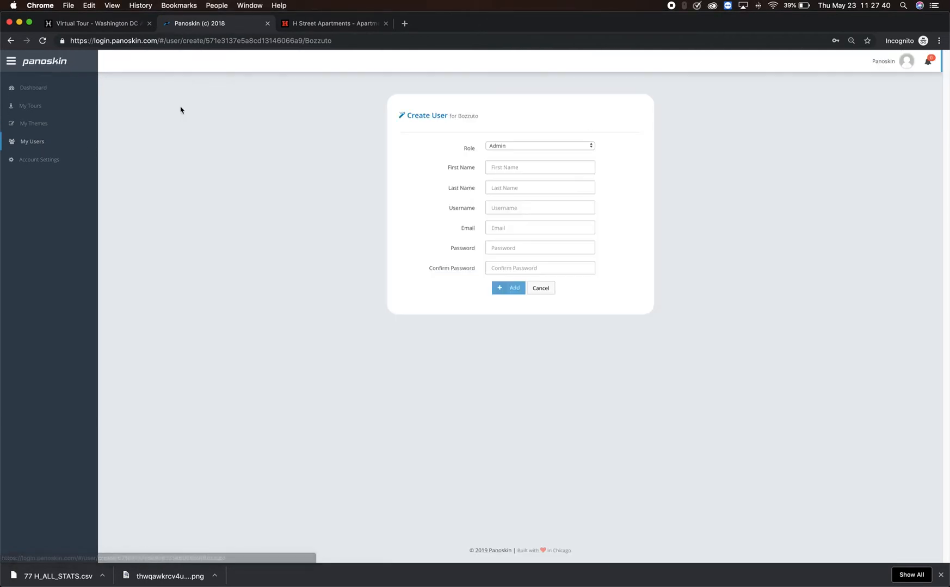
mouse_move(510, 148)
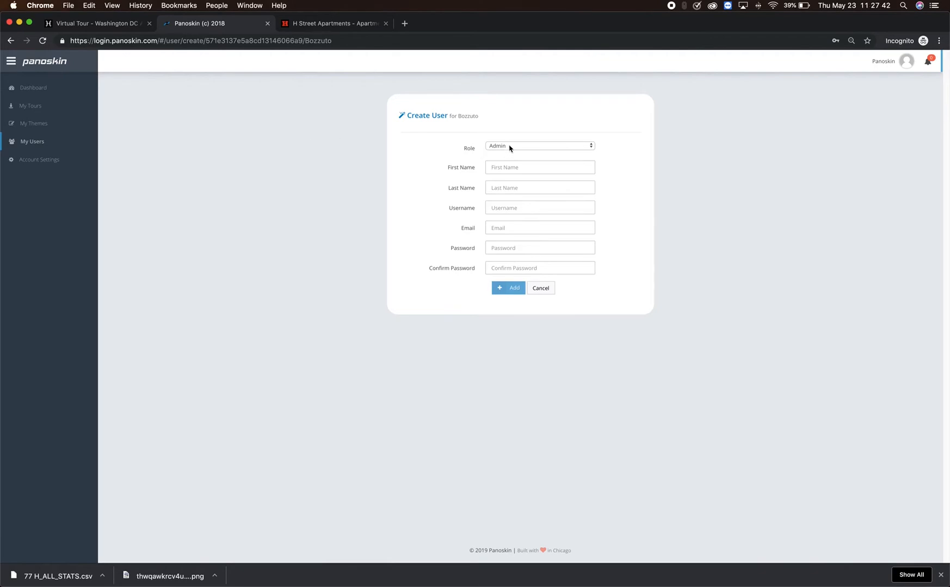
left_click(539, 146)
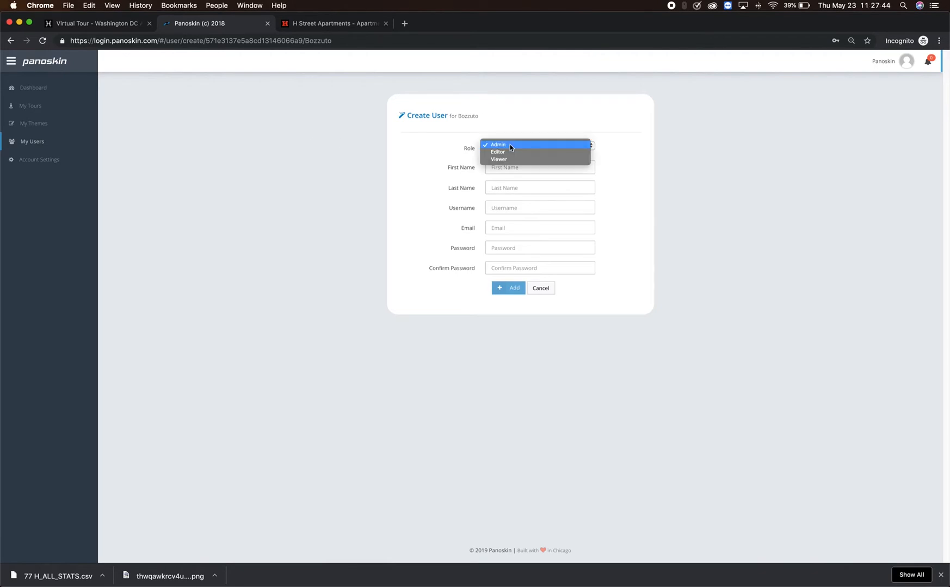
mouse_move(506, 154)
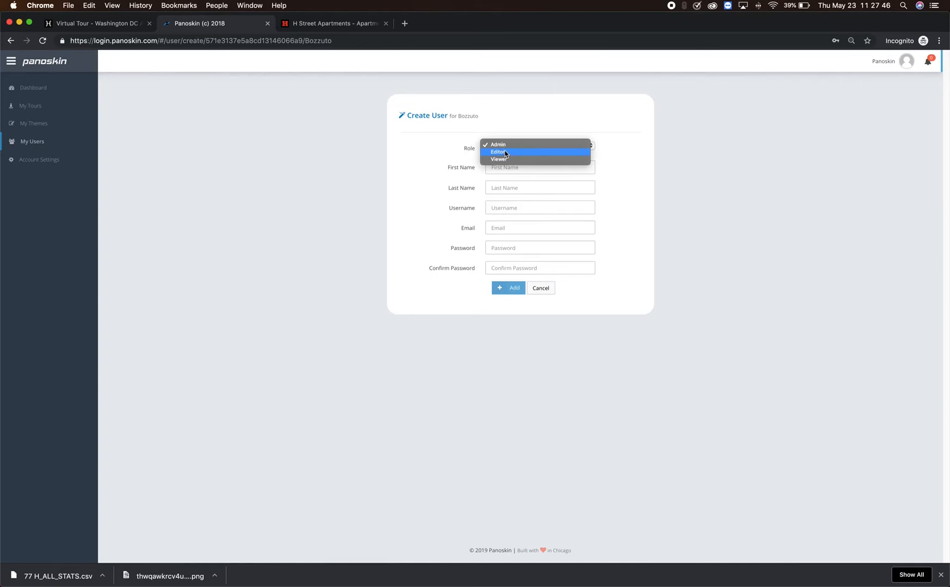
mouse_move(510, 145)
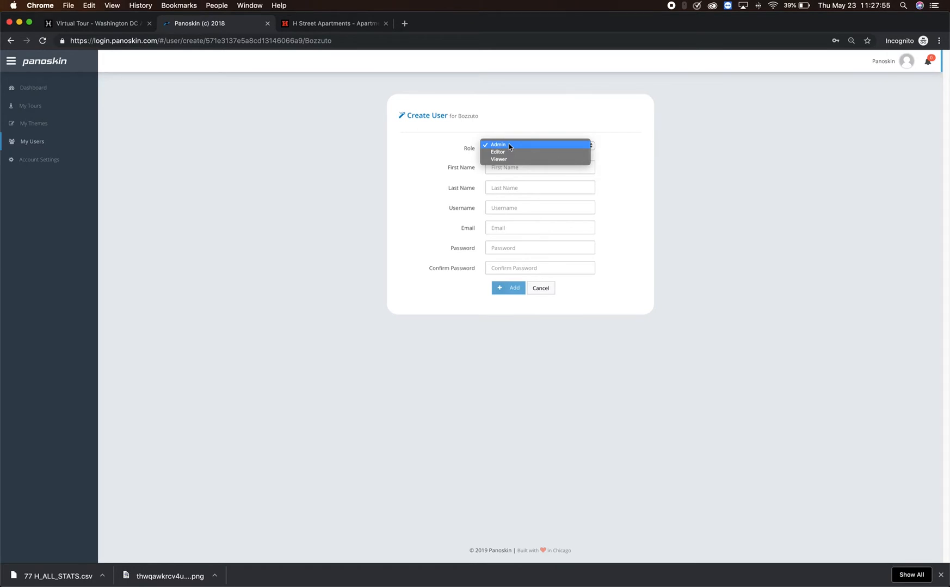
mouse_move(508, 153)
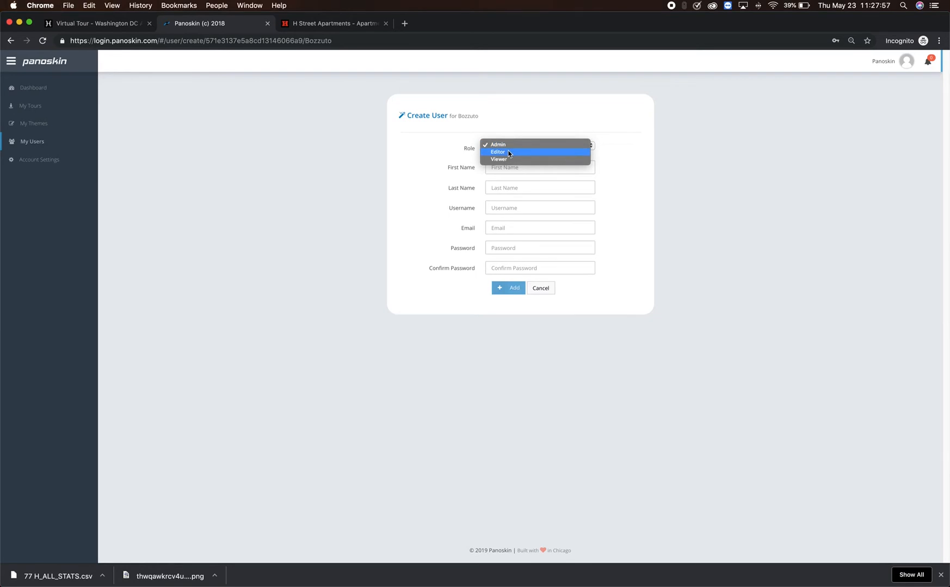
mouse_move(511, 160)
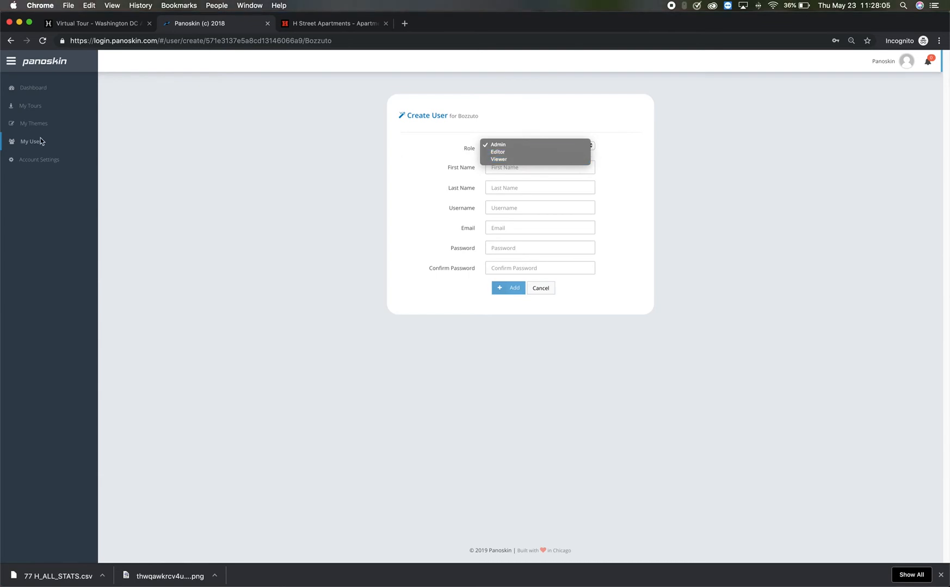
- Return to My Users and open an existing Viewer-role user's Update User page
left_click(32, 142)
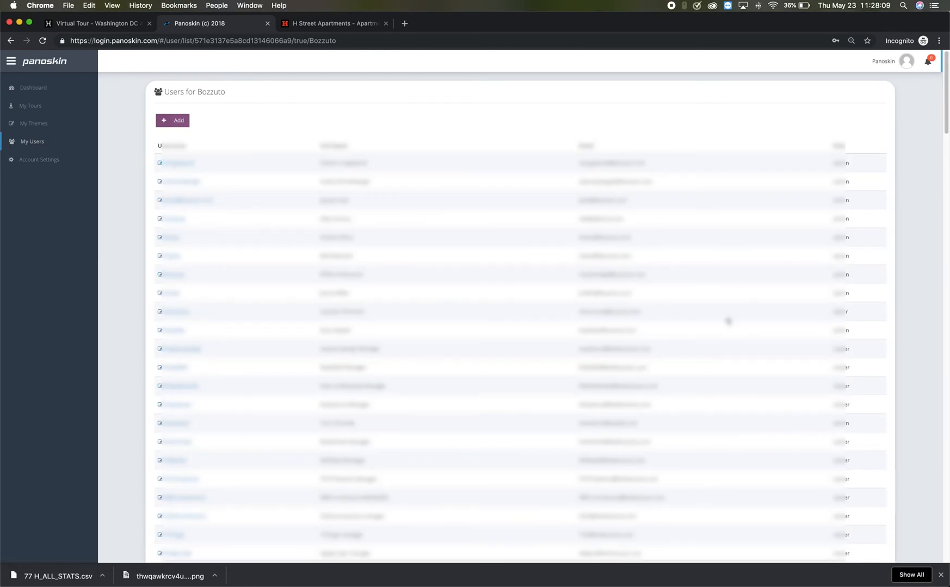
left_click(176, 162)
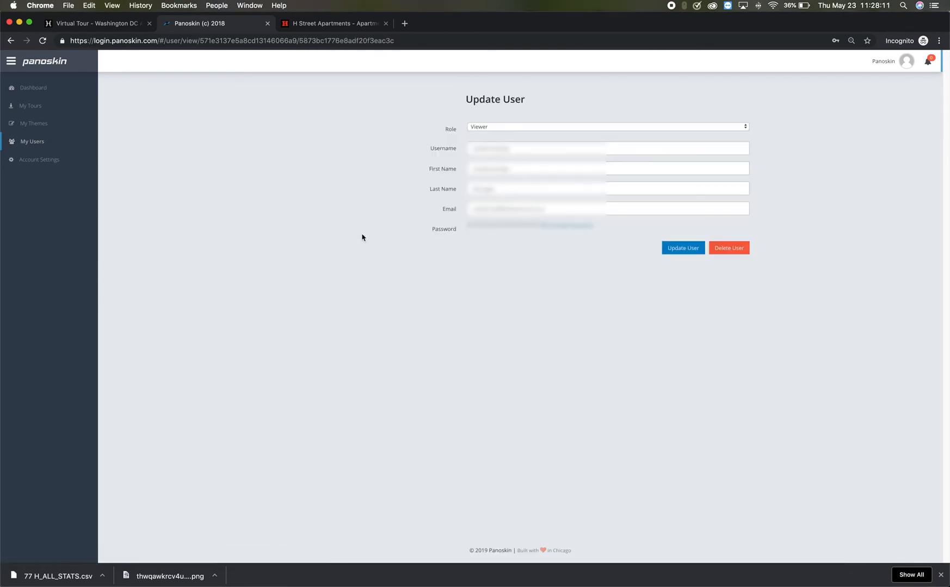